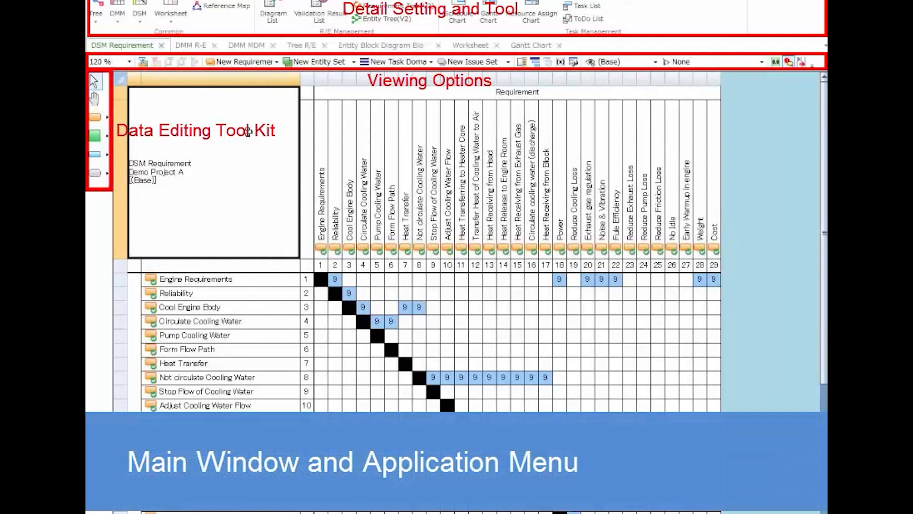
# - Browse the DMM R-E matrix, the DMM MDM matrix and the requirement tree view in turn
pyautogui.scroll(-3)
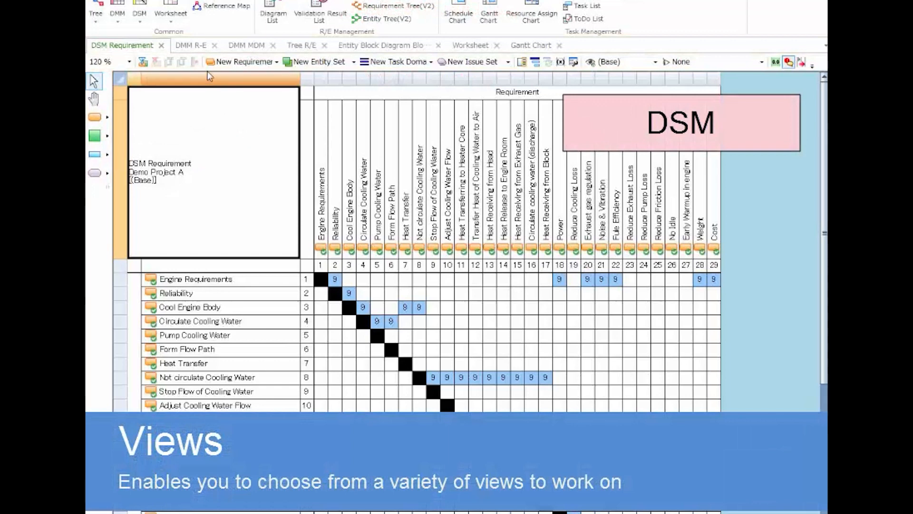
pyautogui.click(191, 44)
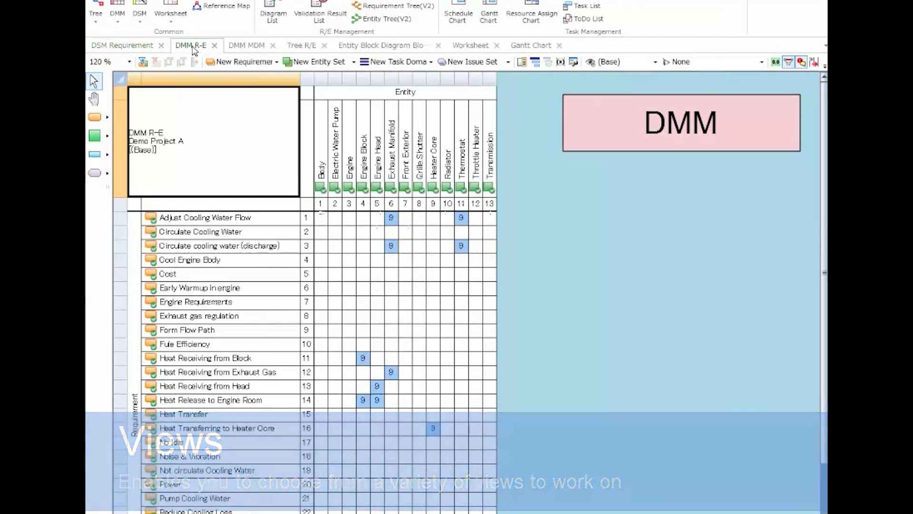
pyautogui.click(246, 45)
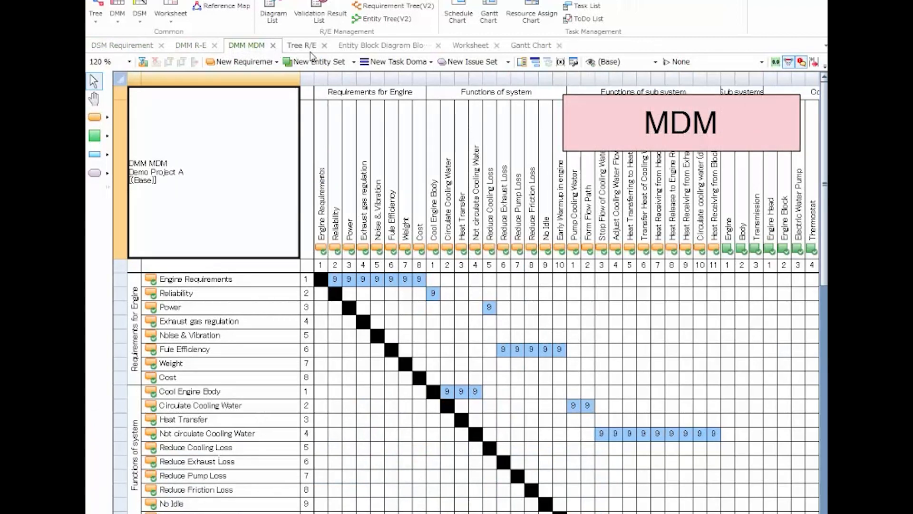
pyautogui.click(301, 45)
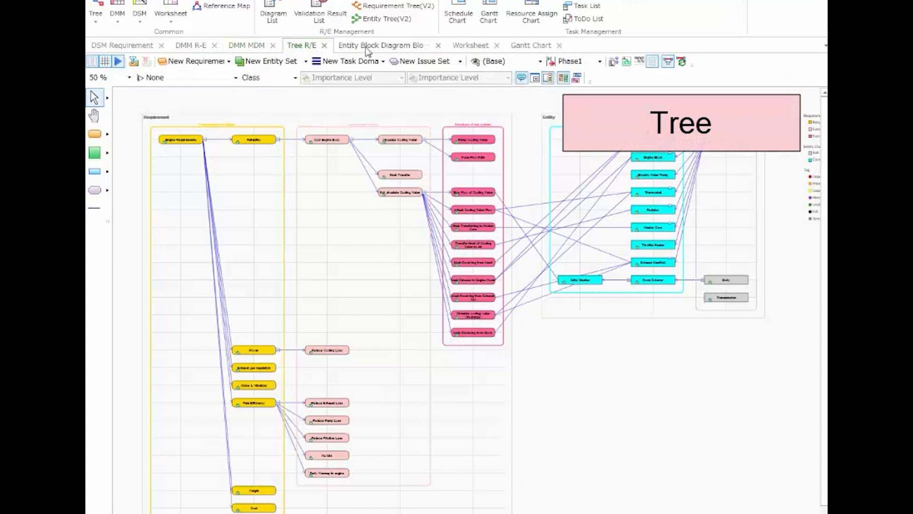
# - Continue through the entity block diagram, worksheet and six-task Gantt chart, then back to DMM R-E
pyautogui.click(382, 46)
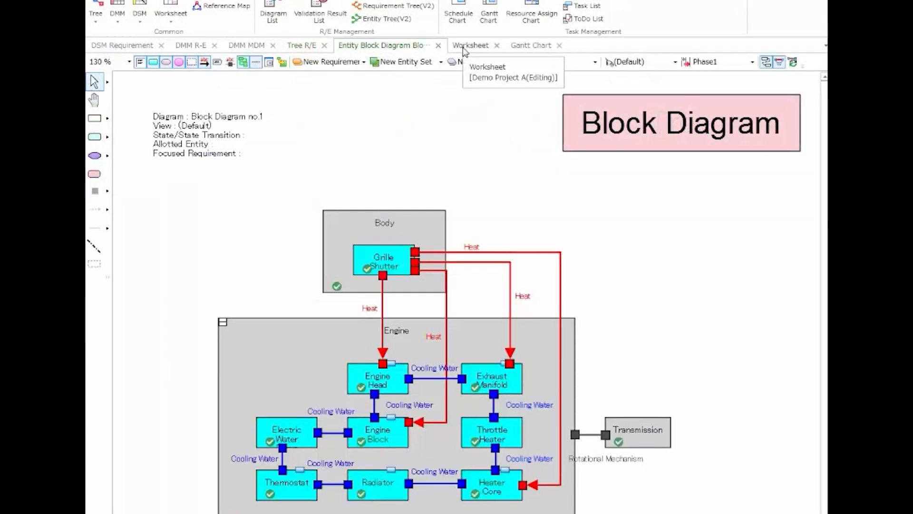
pyautogui.click(470, 46)
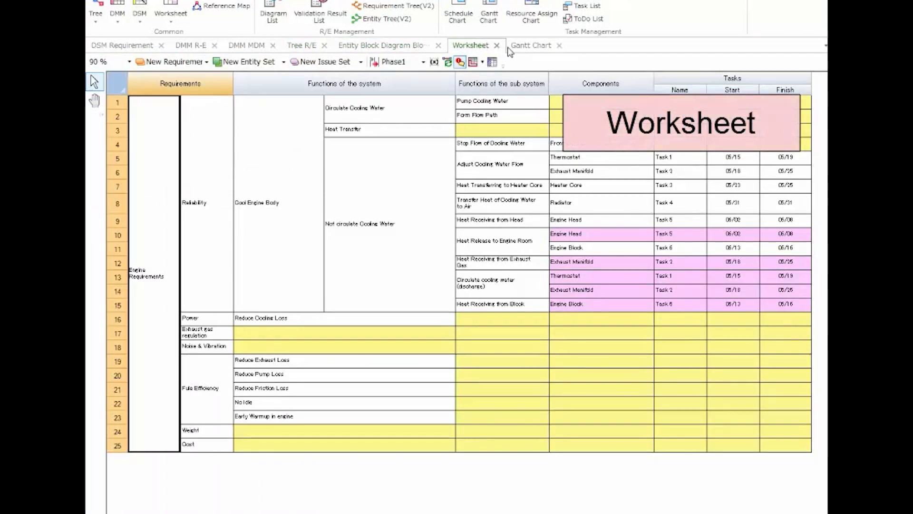
pyautogui.click(530, 45)
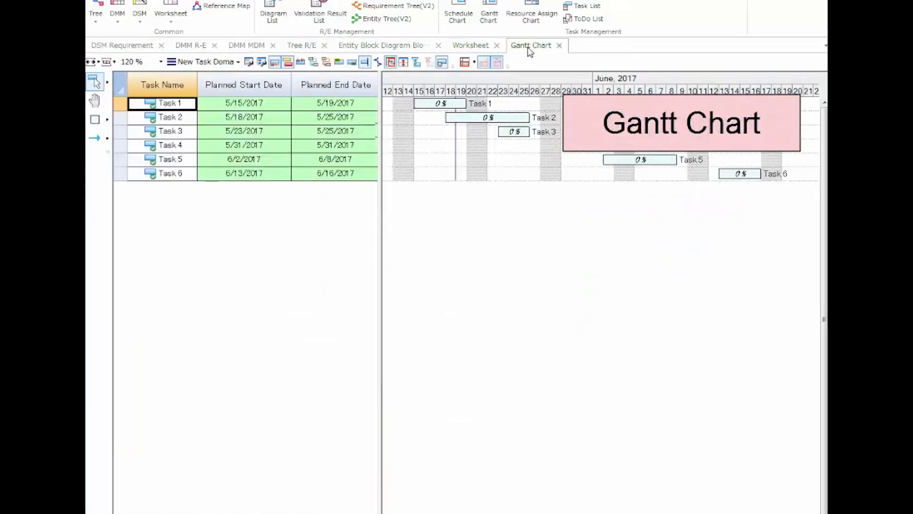
pyautogui.click(190, 44)
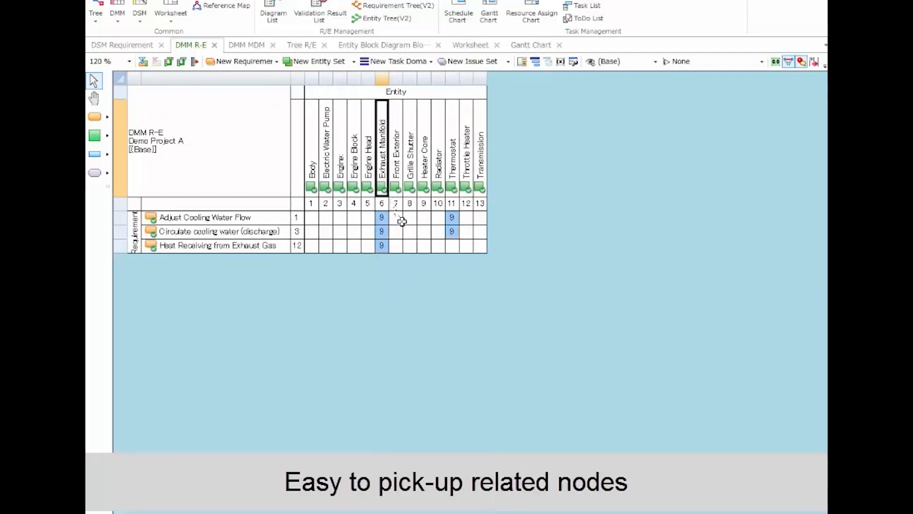
pyautogui.moveTo(403, 226)
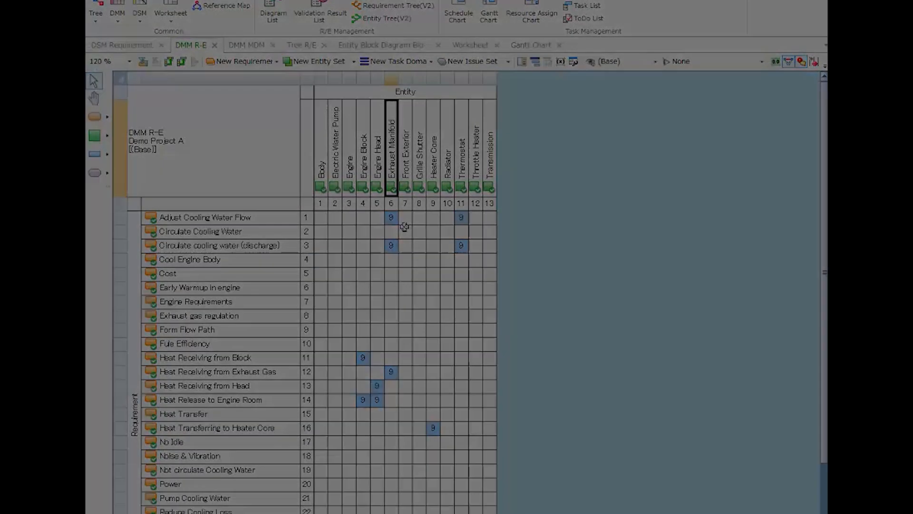
# - Apply the 'Sub-system only' filter to the Tree R/E view, then clear it to restore the full tree
pyautogui.click(301, 48)
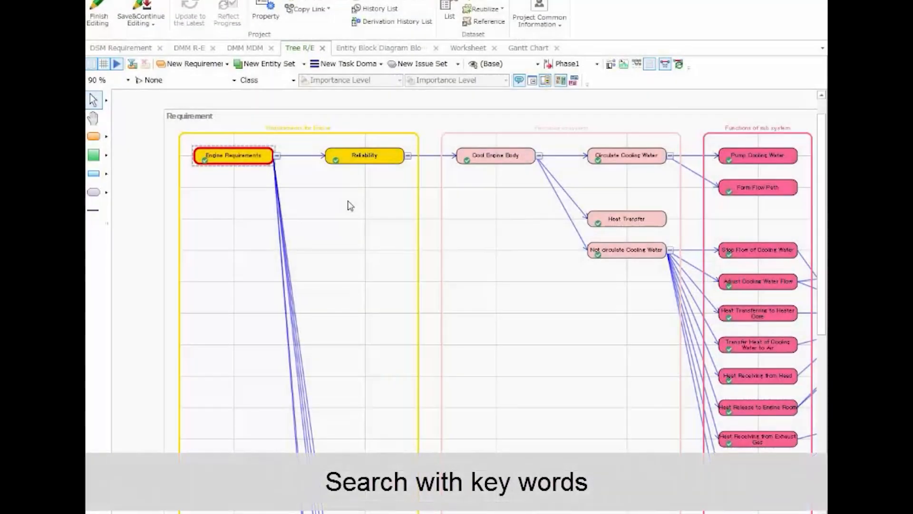
pyautogui.write('TH')
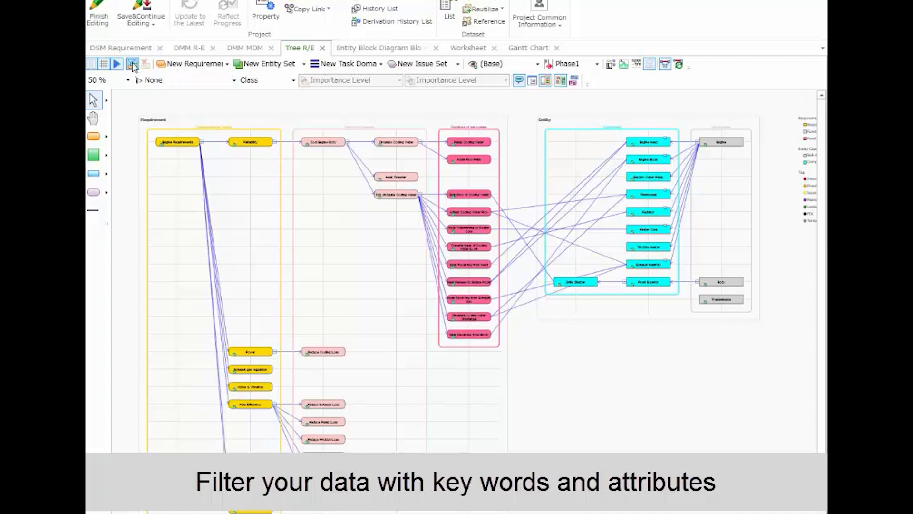
pyautogui.click(132, 64)
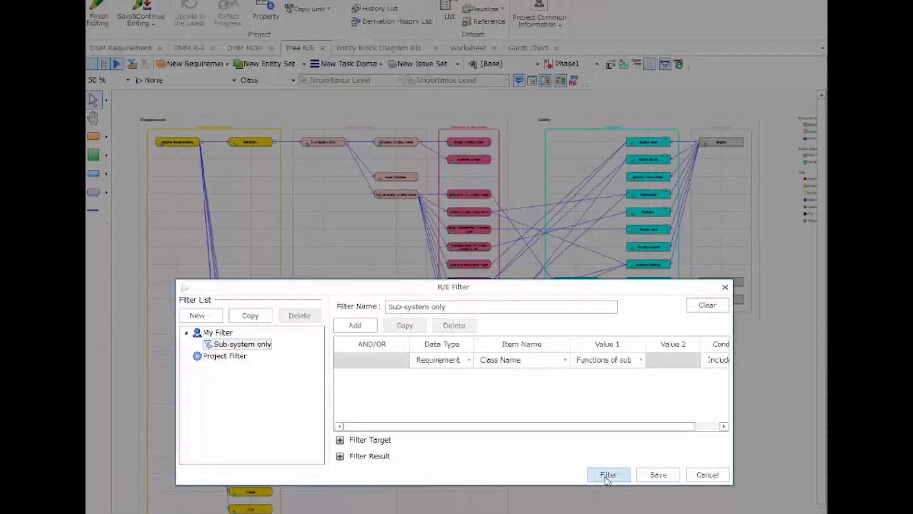
pyautogui.click(608, 474)
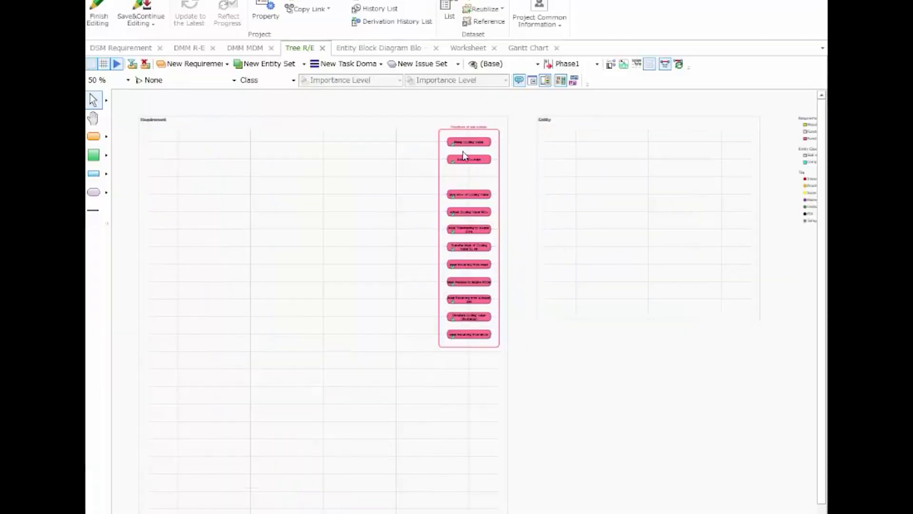
pyautogui.click(97, 80)
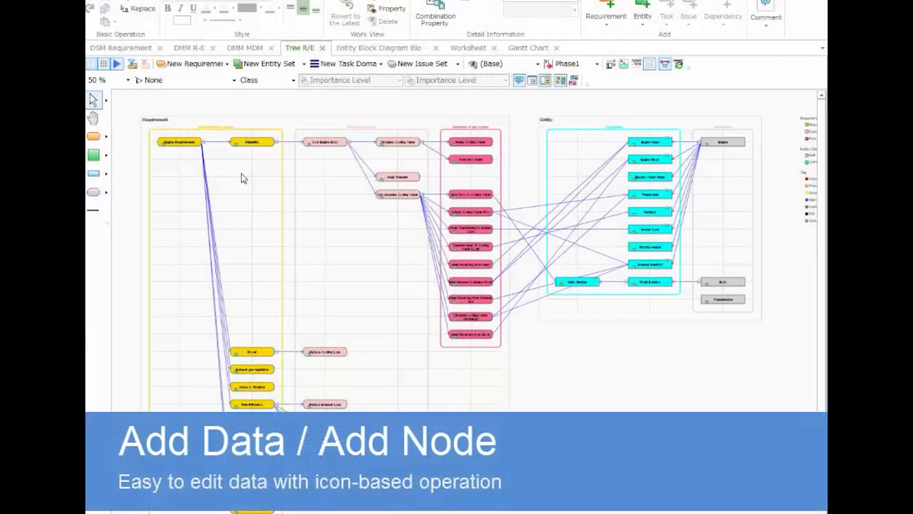
# - Add a new 'Mile' requirement under the Engine Requirements node
pyautogui.click(178, 142)
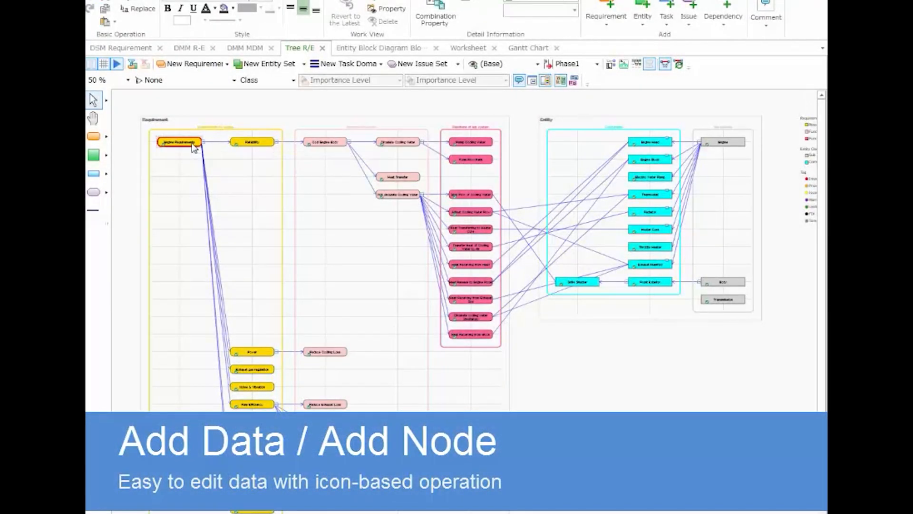
pyautogui.rightClick(179, 142)
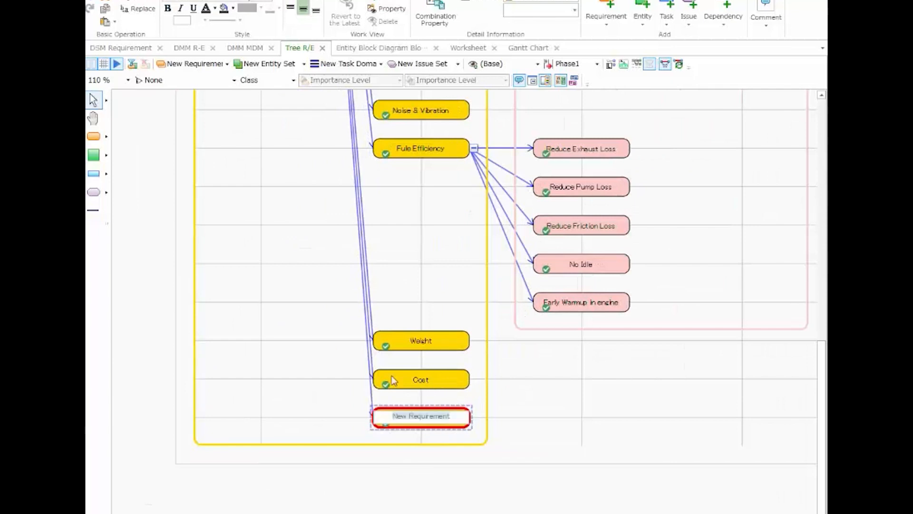
pyautogui.write('Mileage')
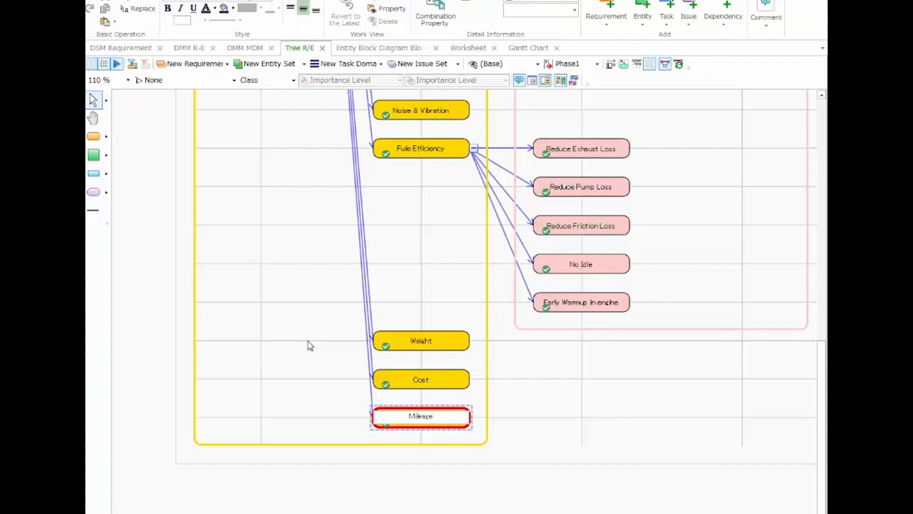
pyautogui.click(420, 416)
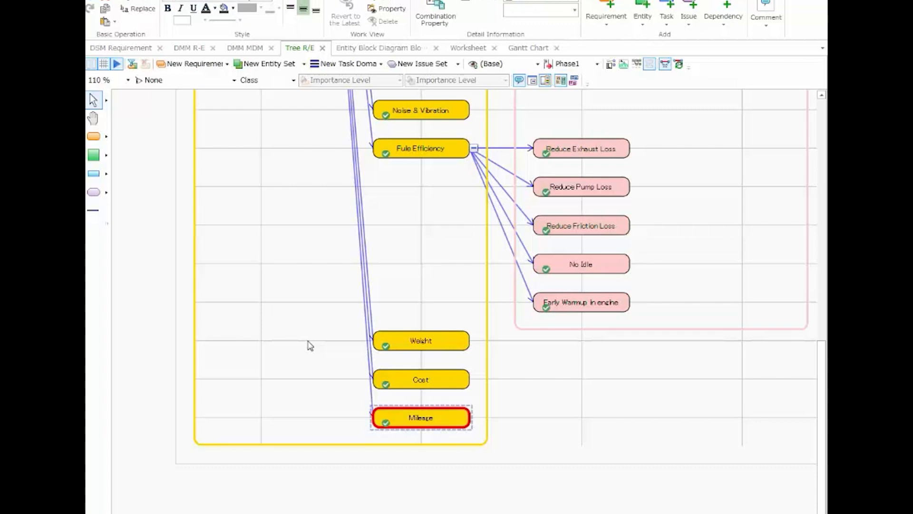
# - Enter 'Combust' and drag the Mileage requirement to a new position in the tree
pyautogui.write('Combustion Efficiency')
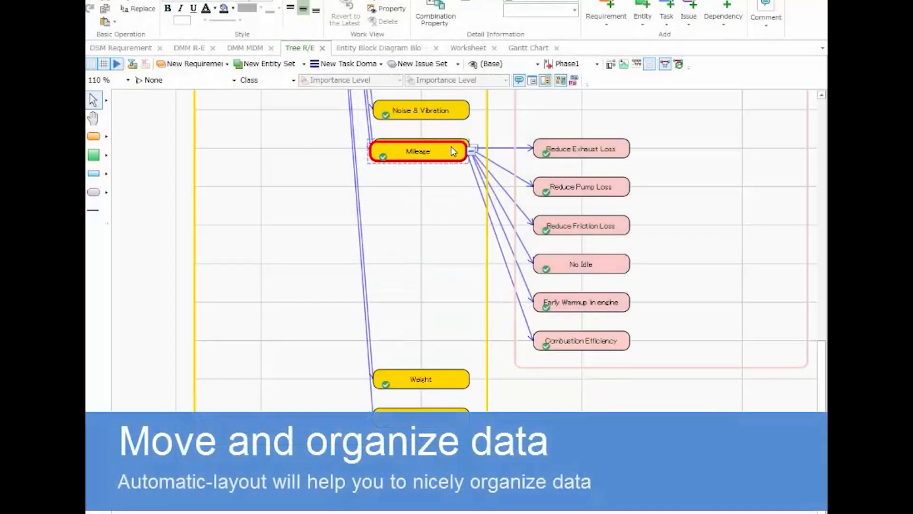
pyautogui.moveTo(420, 152); pyautogui.dragTo(419, 299)
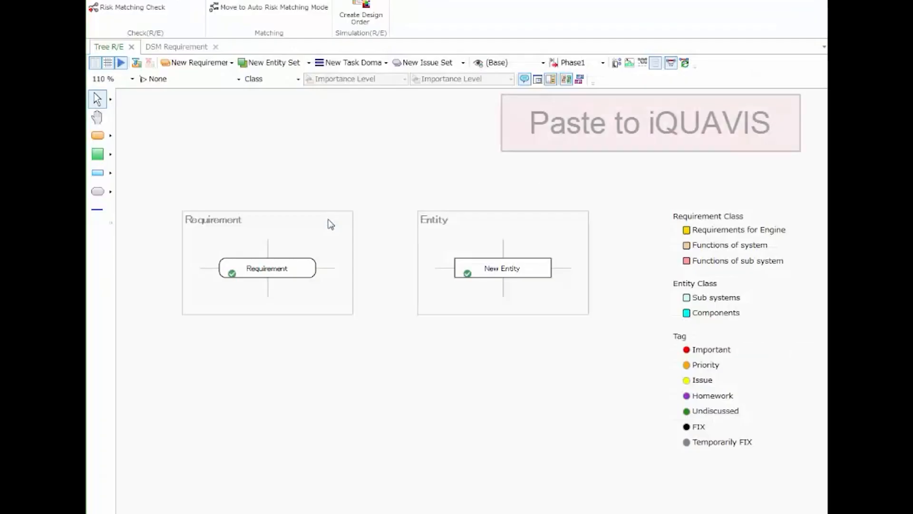
# - Paste the copied requirement data into the empty tree and view the generated DSM Requirement matrix
pyautogui.rightClick(266, 269)
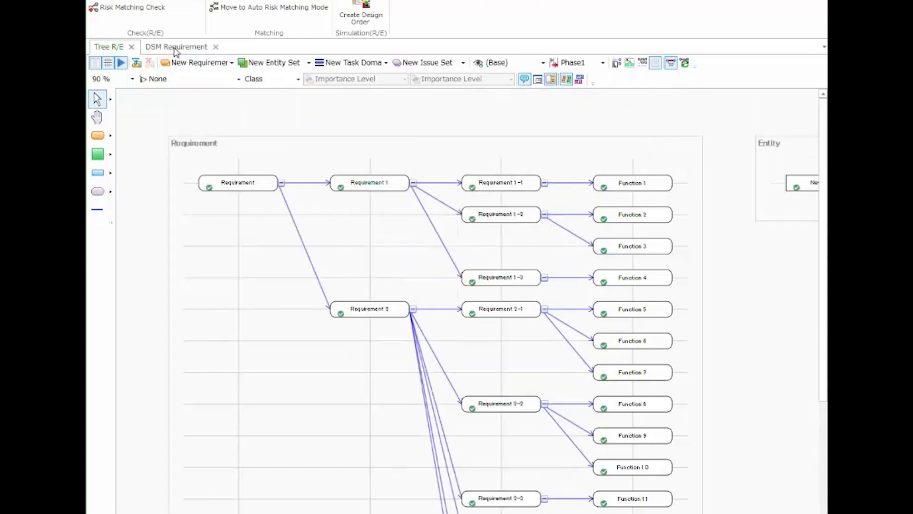
pyautogui.click(176, 47)
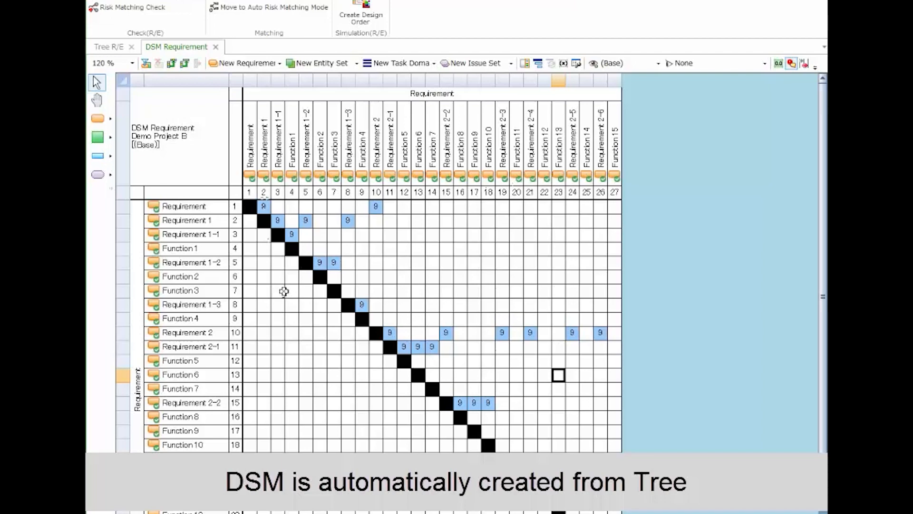
pyautogui.click(108, 46)
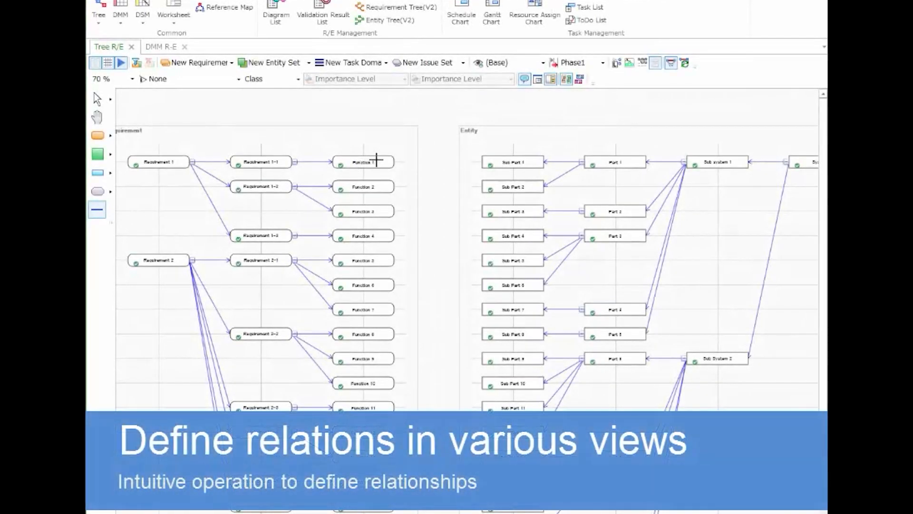
# - Link functions to sub parts in the tree and check the relations in the DMM R-E matrix
pyautogui.moveTo(379, 162); pyautogui.dragTo(512, 162)
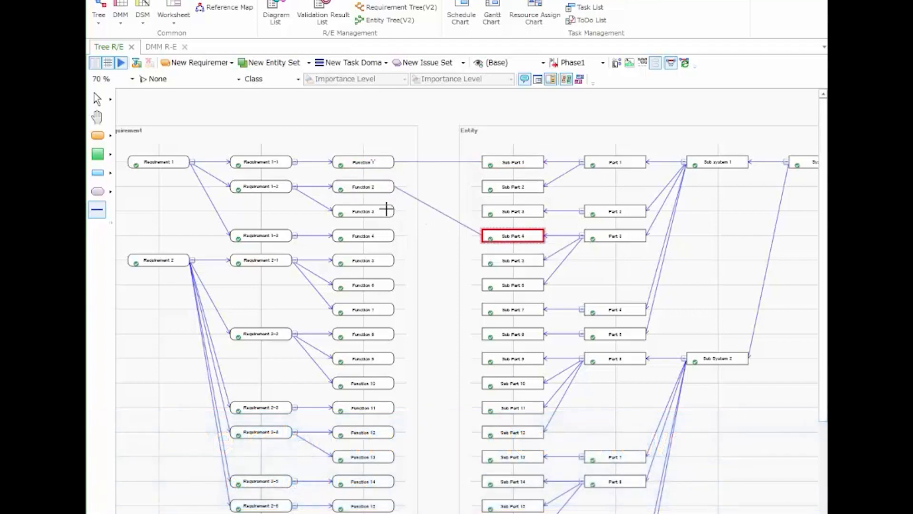
pyautogui.click(513, 211)
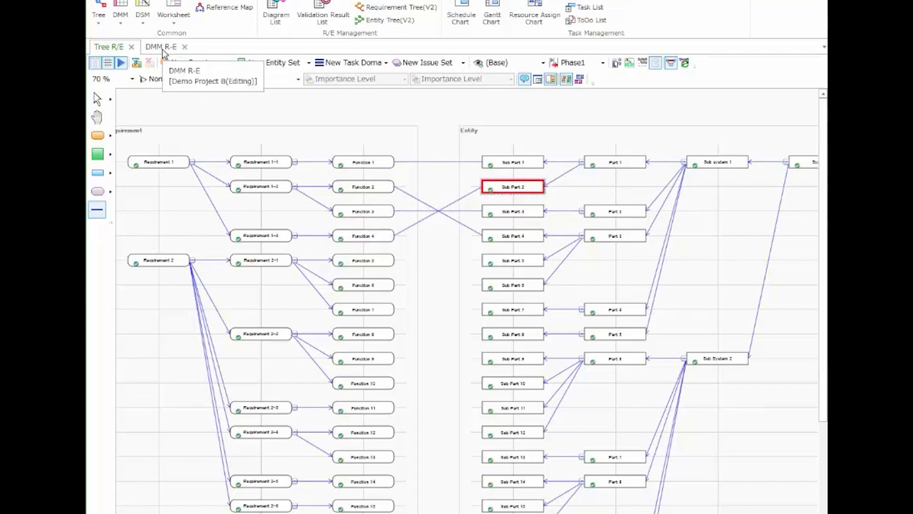
pyautogui.click(160, 46)
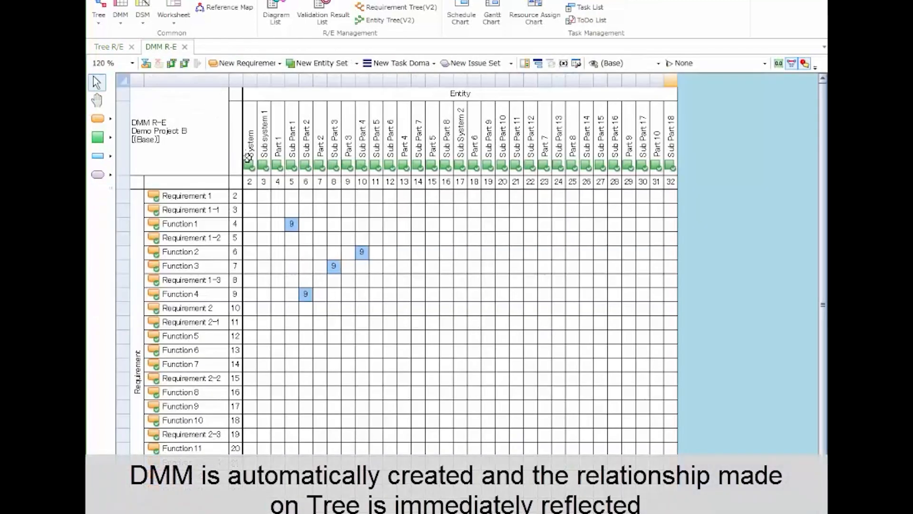
pyautogui.moveTo(369, 216)
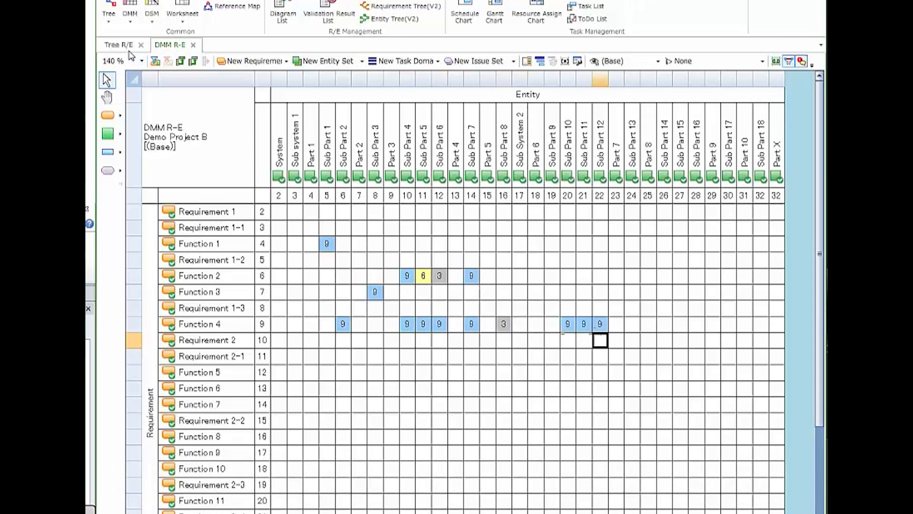
pyautogui.click(115, 45)
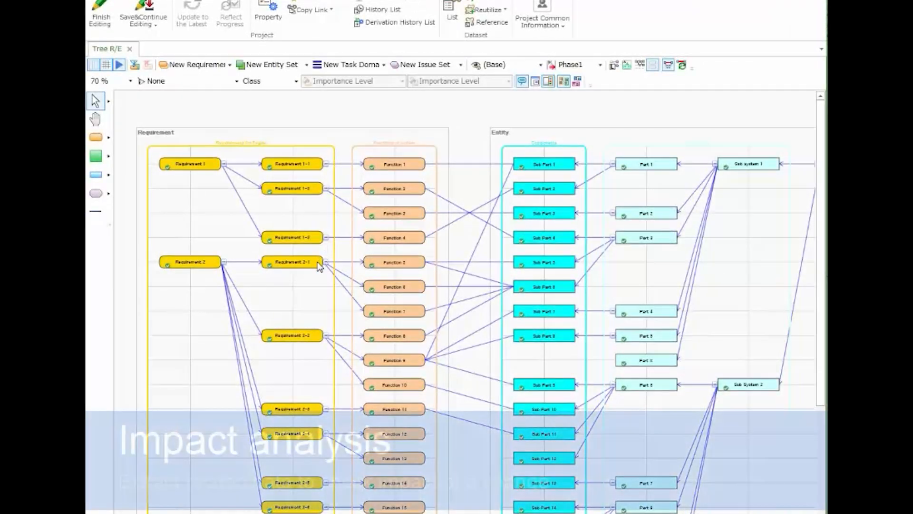
# - Run Forward Expansion from Requirement 2-1 to extract its downstream items
pyautogui.rightClick(291, 262)
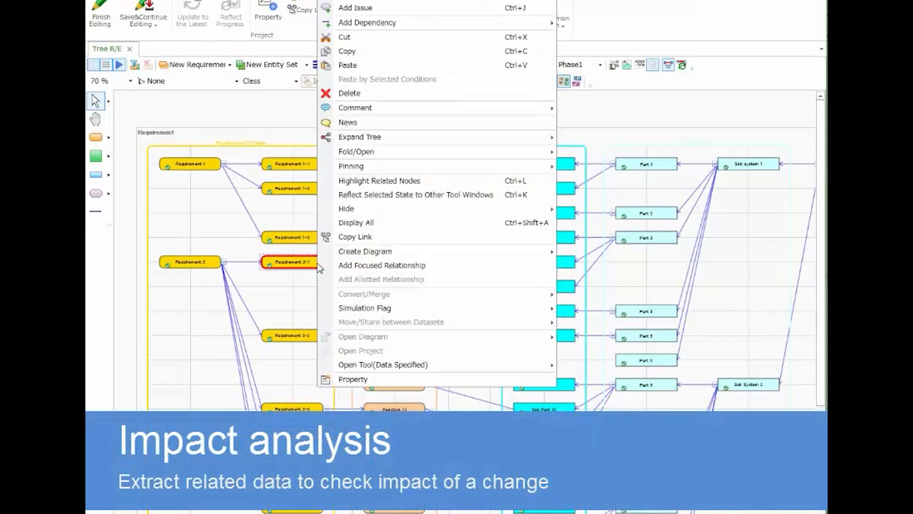
pyautogui.moveTo(360, 136)
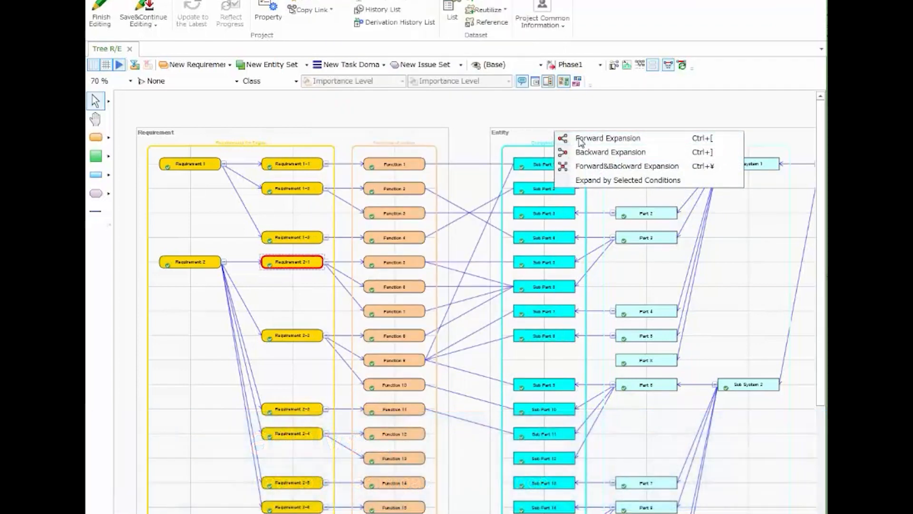
pyautogui.click(608, 137)
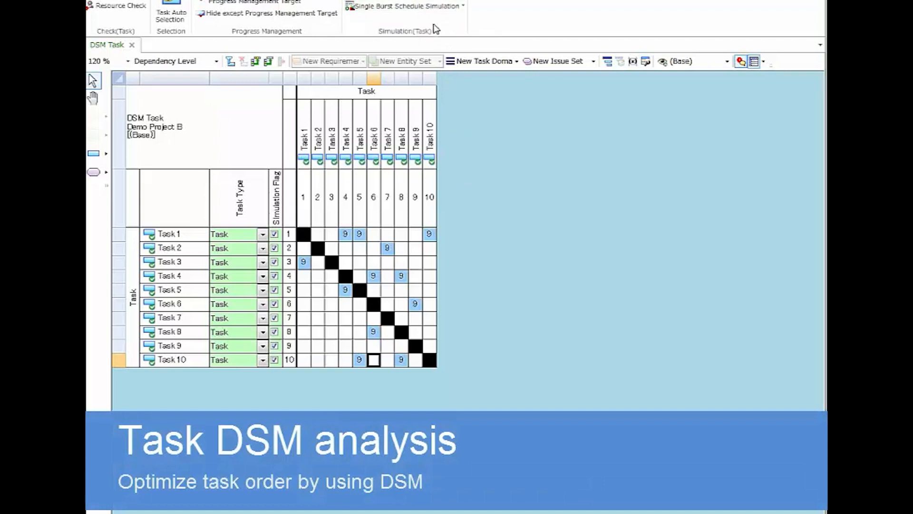
# - Run a Single Burst Schedule Simulation named 'simulation 1' and accept the result notice
pyautogui.click(406, 6)
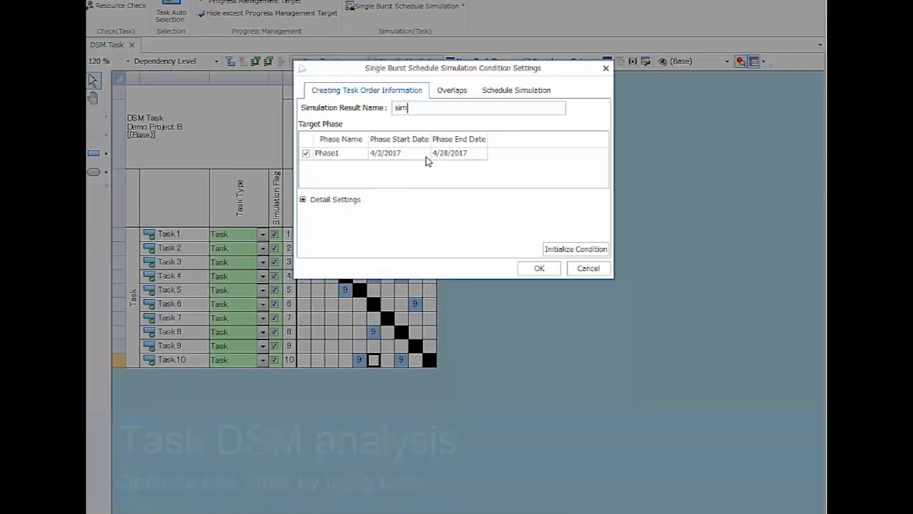
pyautogui.write('simulation 1')
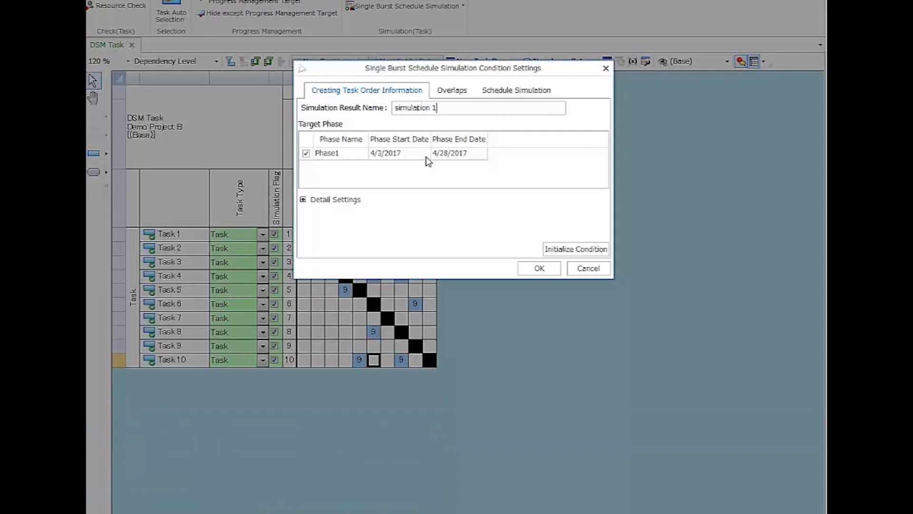
pyautogui.click(538, 268)
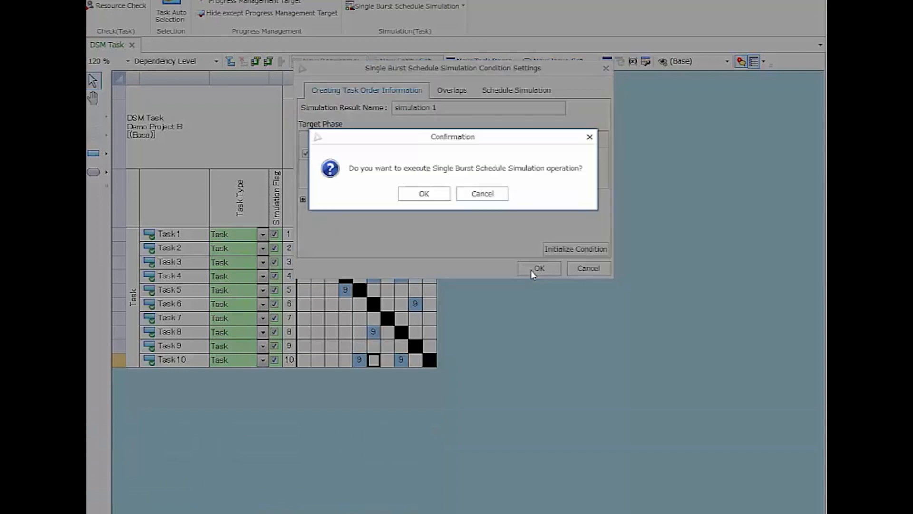
pyautogui.click(424, 194)
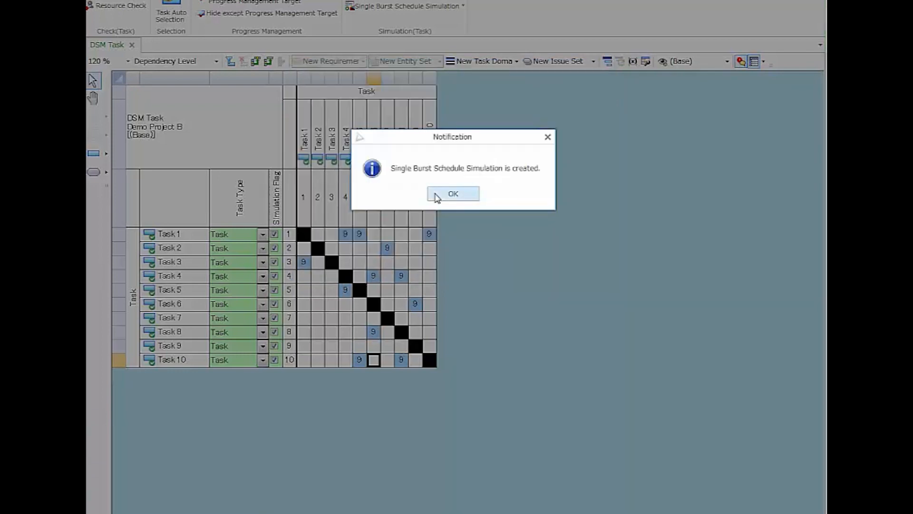
pyautogui.click(453, 193)
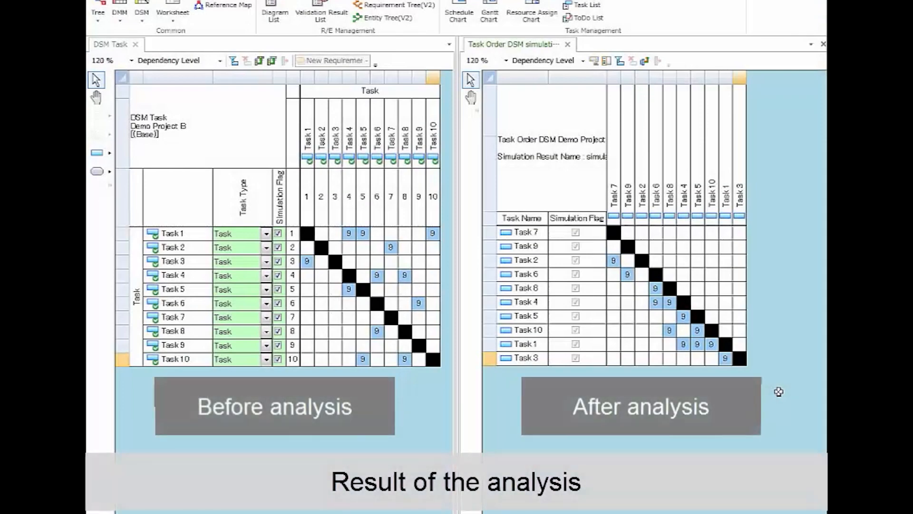